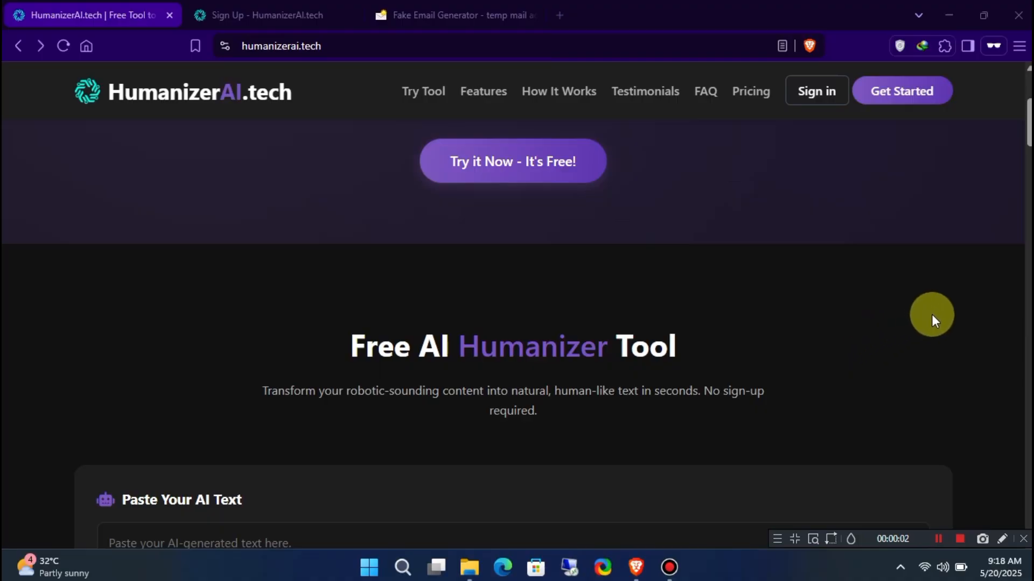
mouse_move(820, 344)
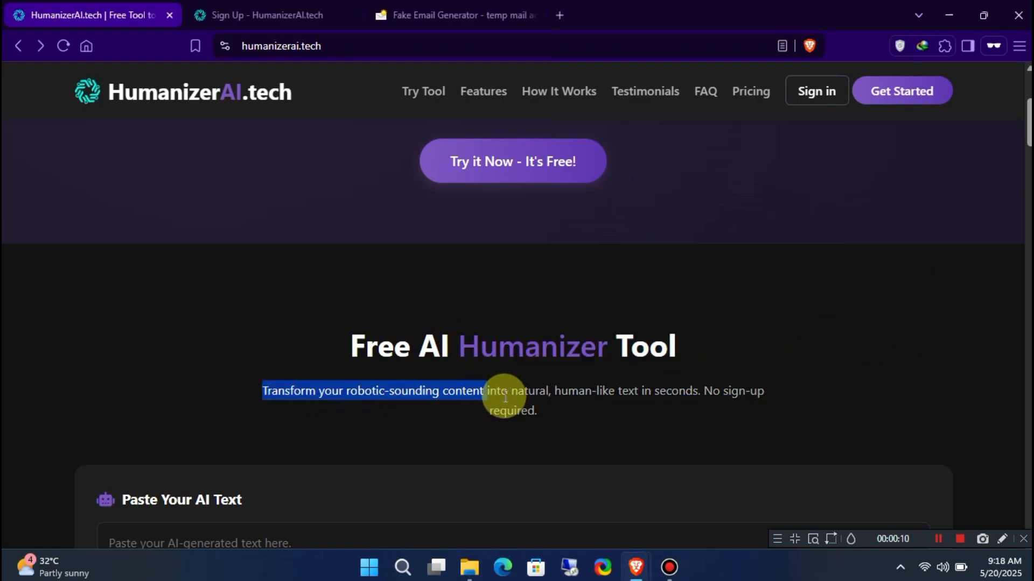
- Review the subscription plans page, highlighting the Lifetime Deals plan title
click(749, 91)
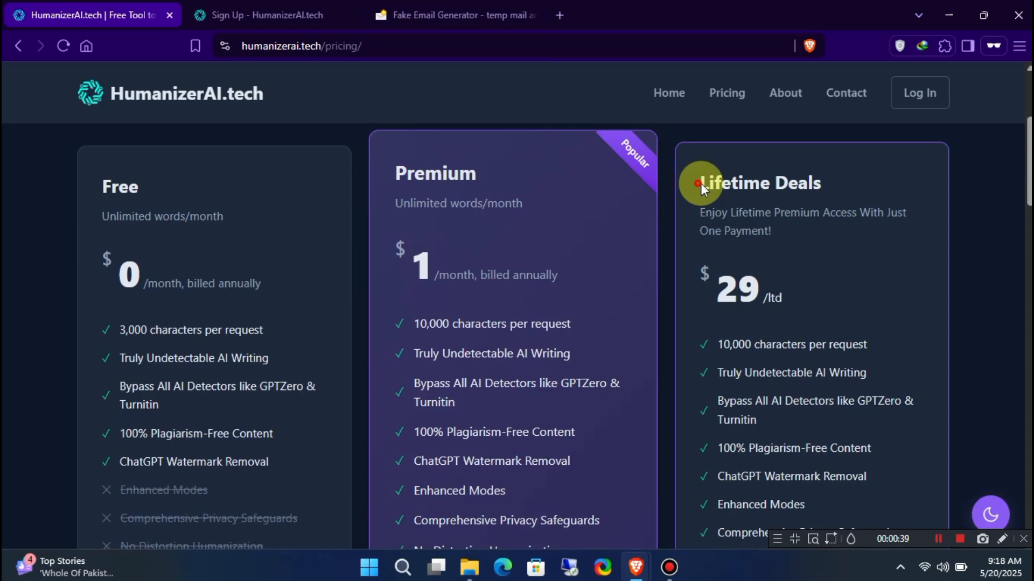
double_click(758, 182)
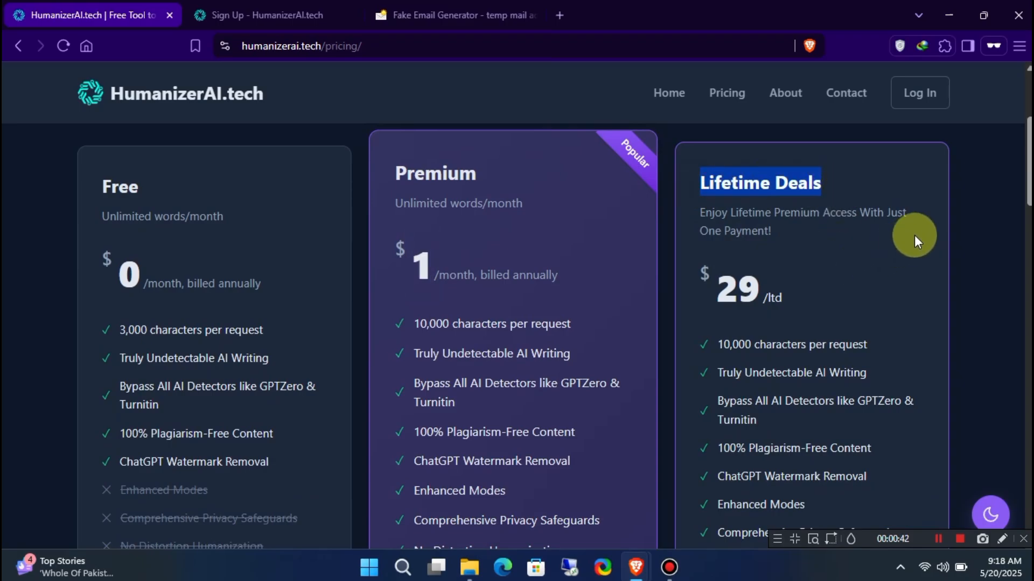
mouse_move(856, 322)
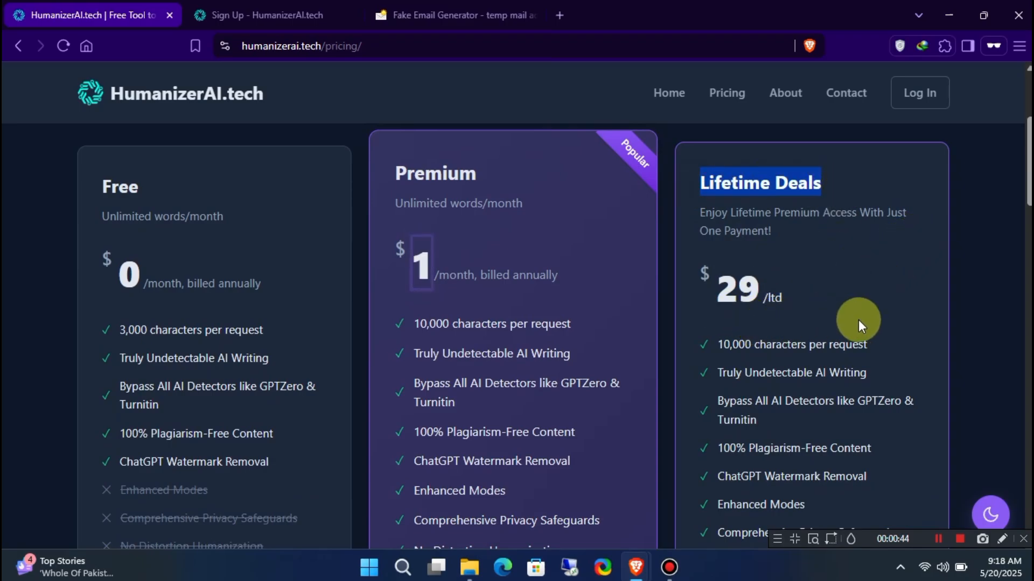
scroll(down, 3)
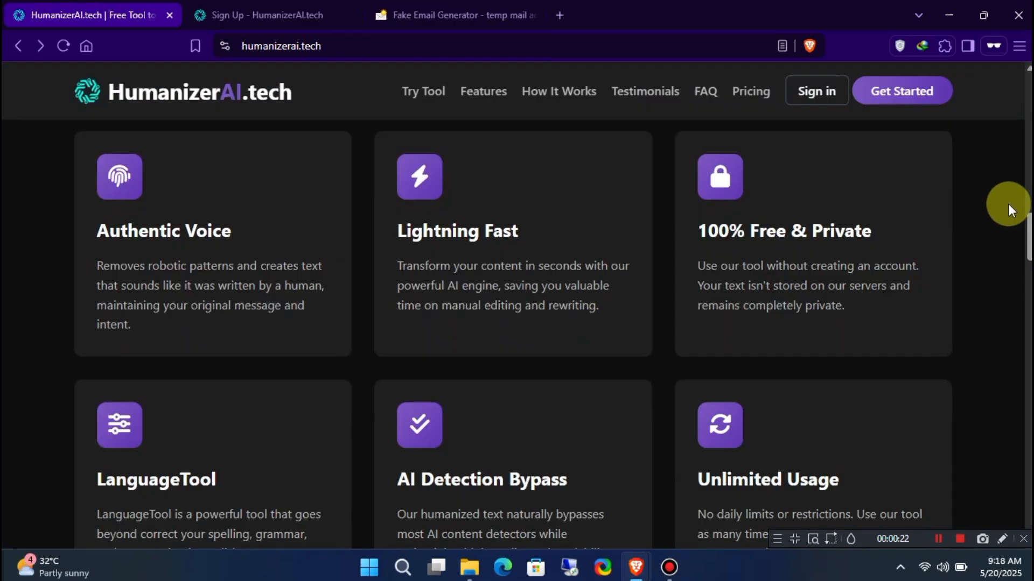
mouse_move(1012, 201)
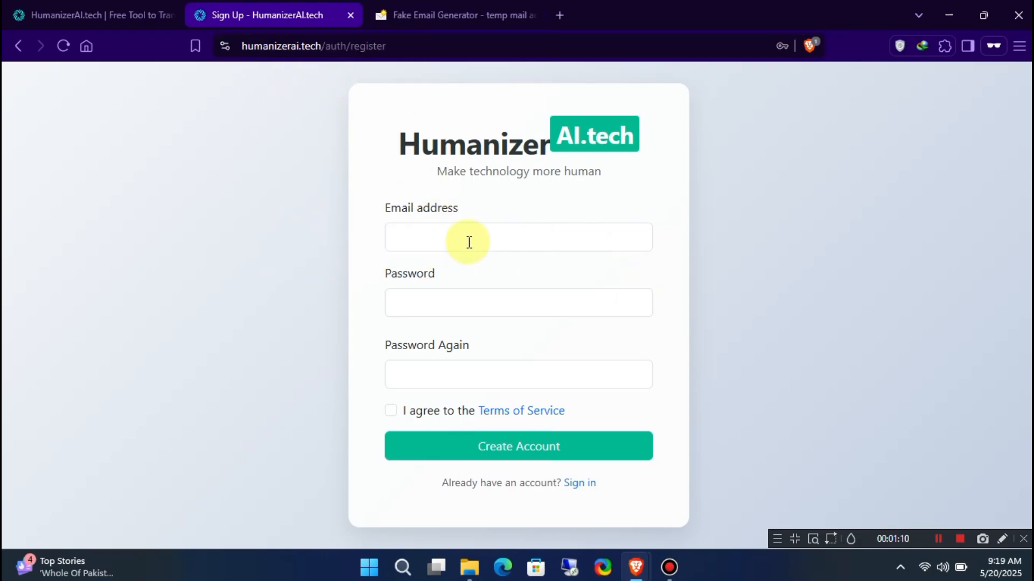
mouse_move(704, 385)
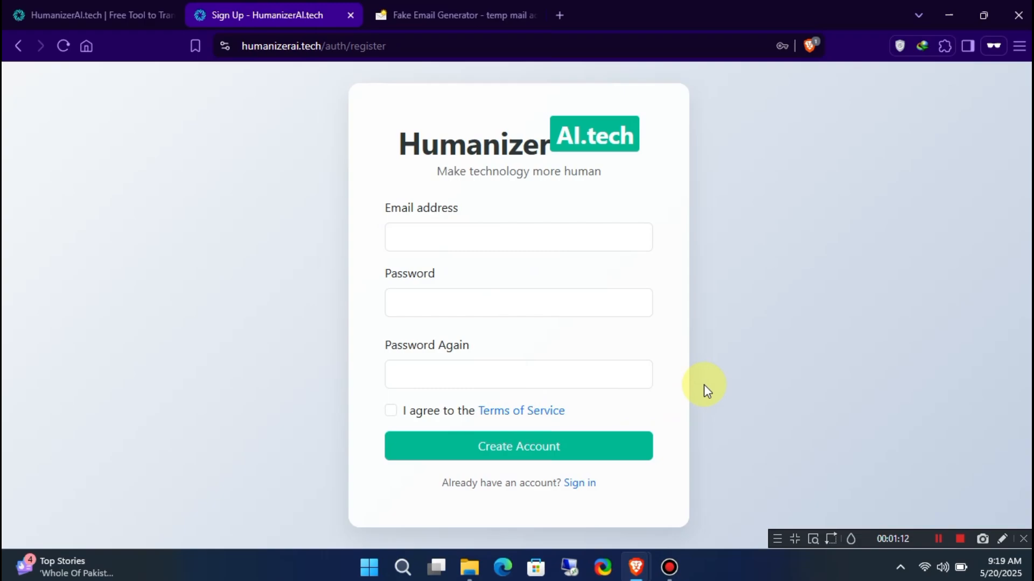
mouse_move(674, 304)
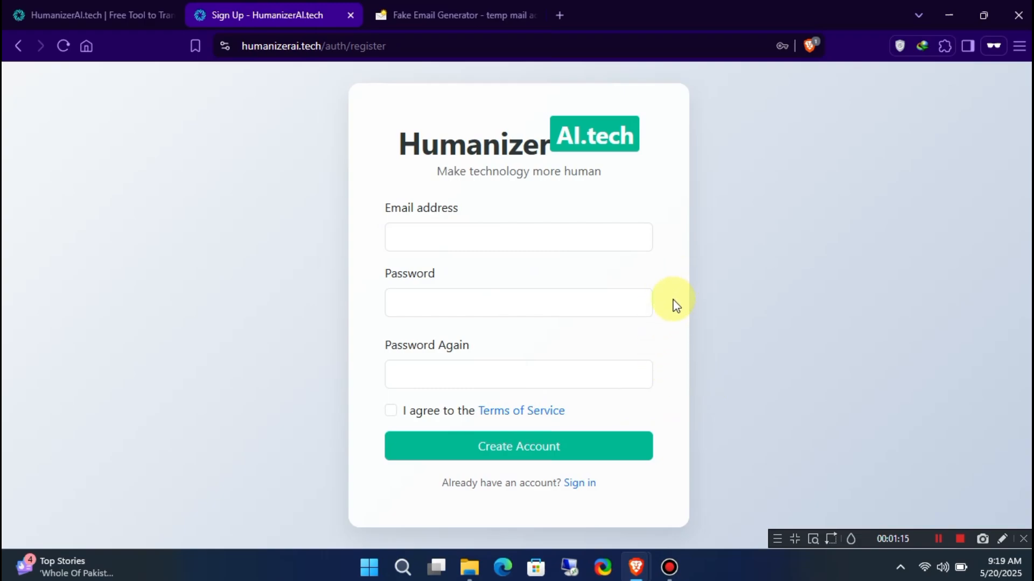
mouse_move(653, 346)
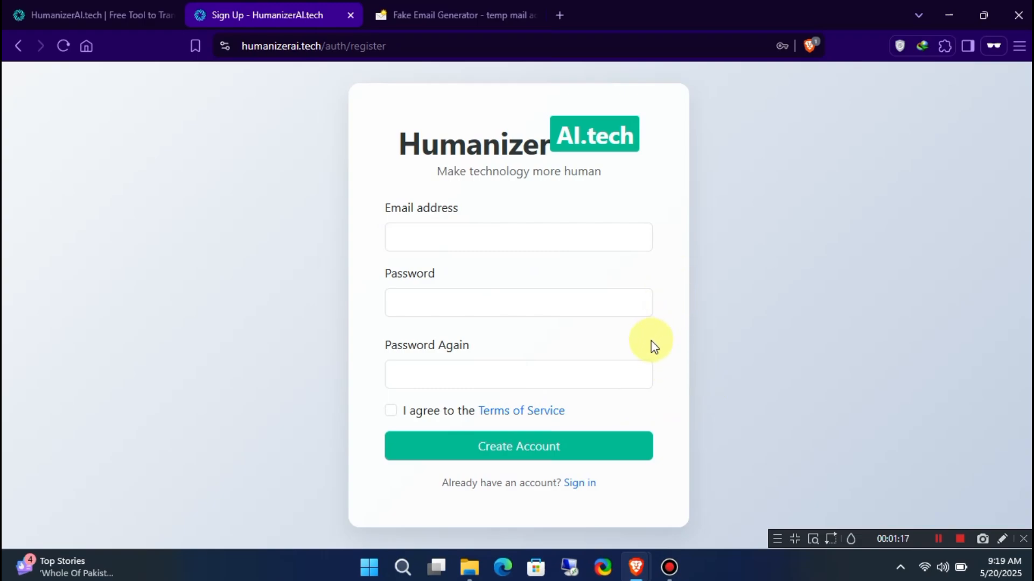
mouse_move(791, 369)
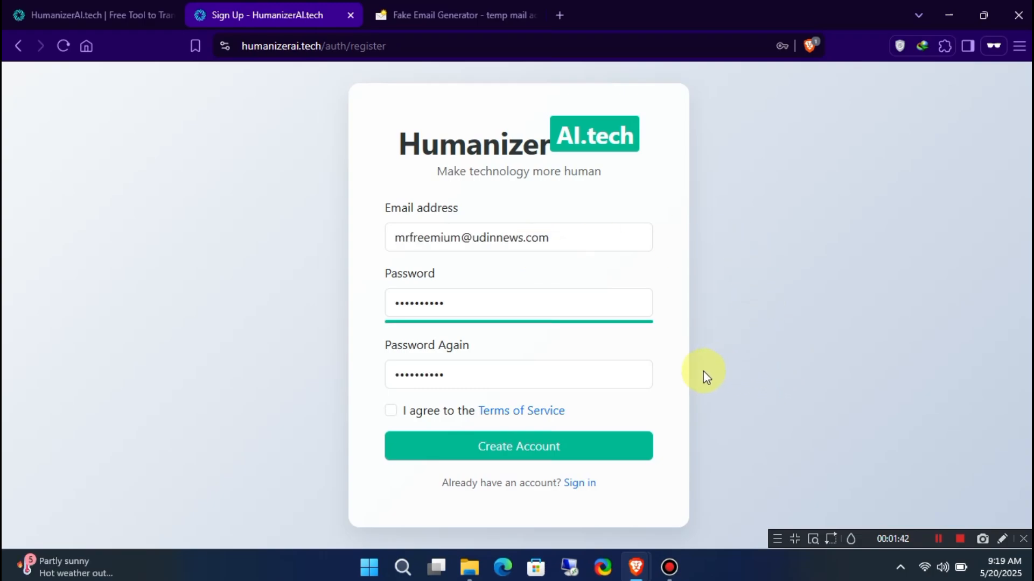
- Agree to the Terms of Service and create the account
click(391, 410)
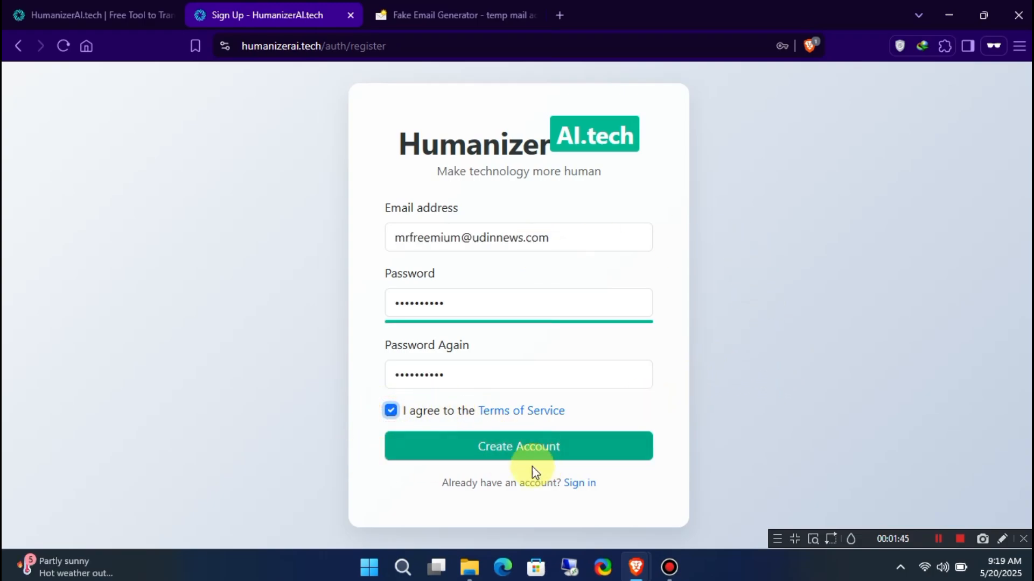
click(517, 447)
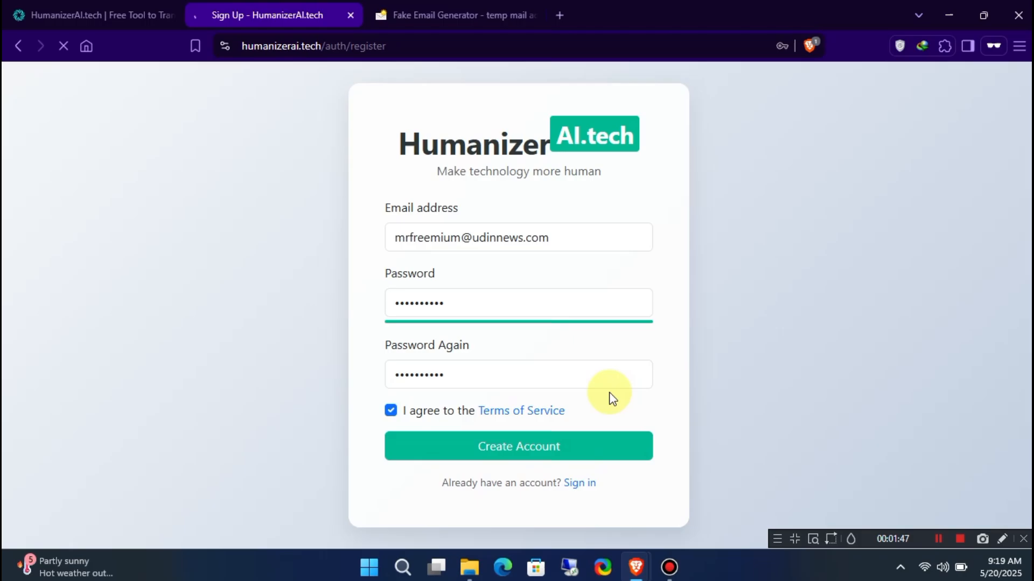
click(517, 447)
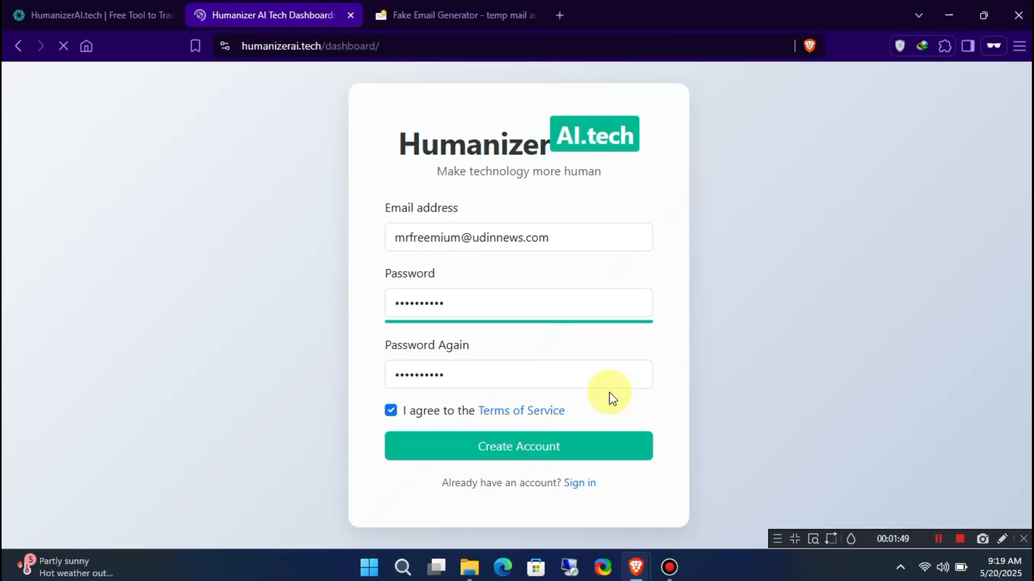
click(518, 446)
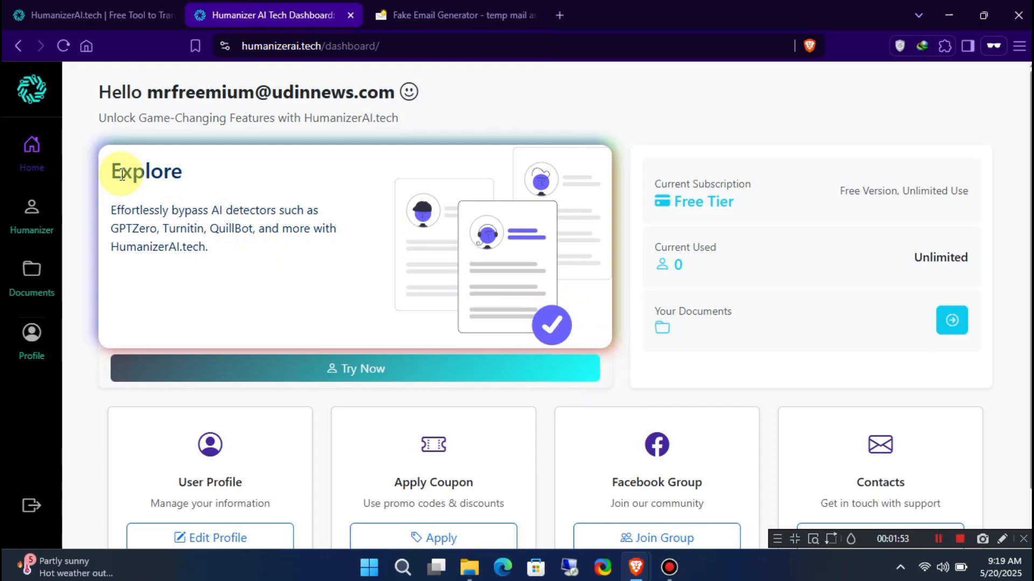
- Scroll the Free Tier dashboard past Explore to the feature cards and apply a coupon
double_click(147, 171)
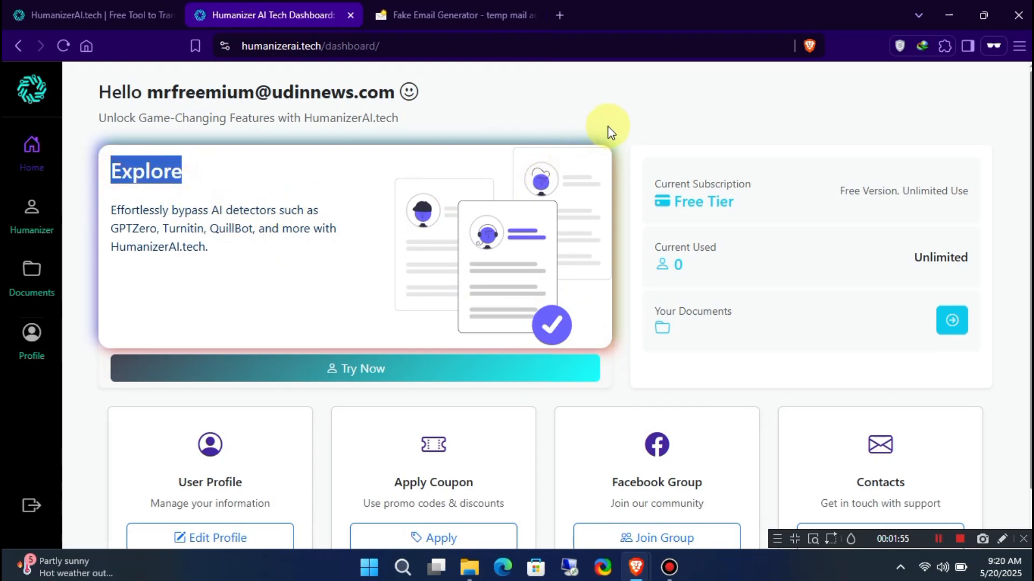
mouse_move(547, 291)
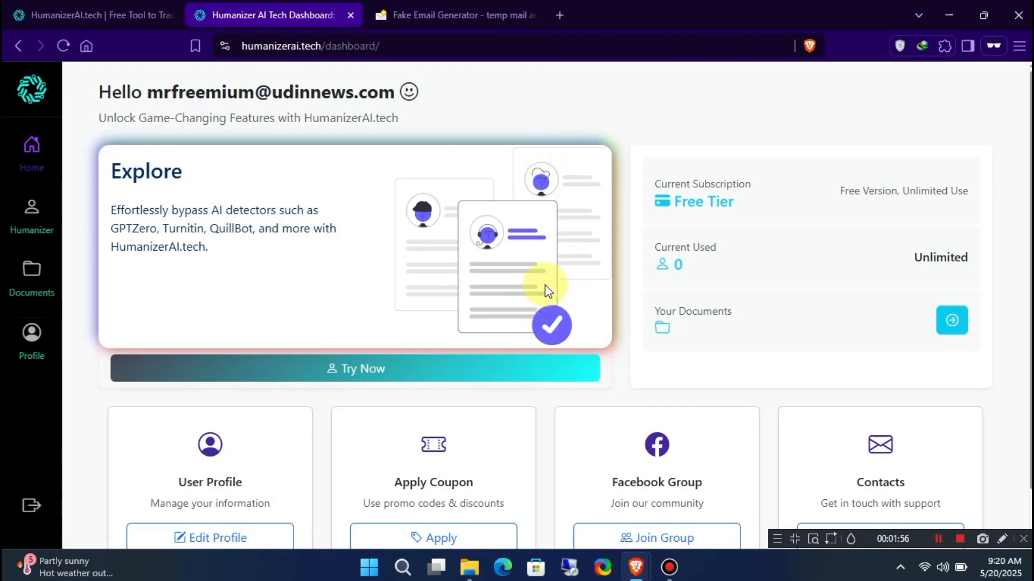
mouse_move(652, 194)
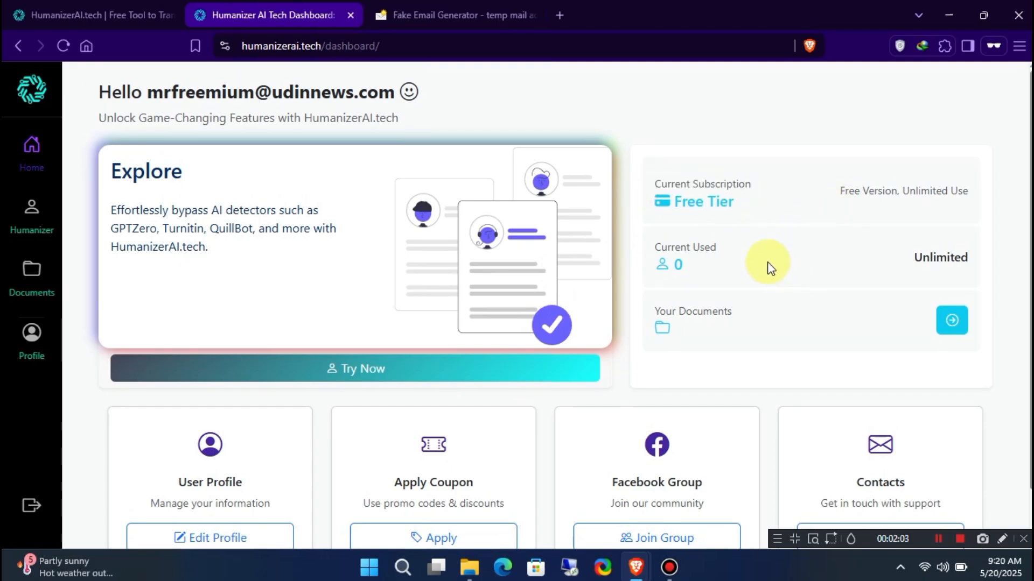
scroll(down, 3)
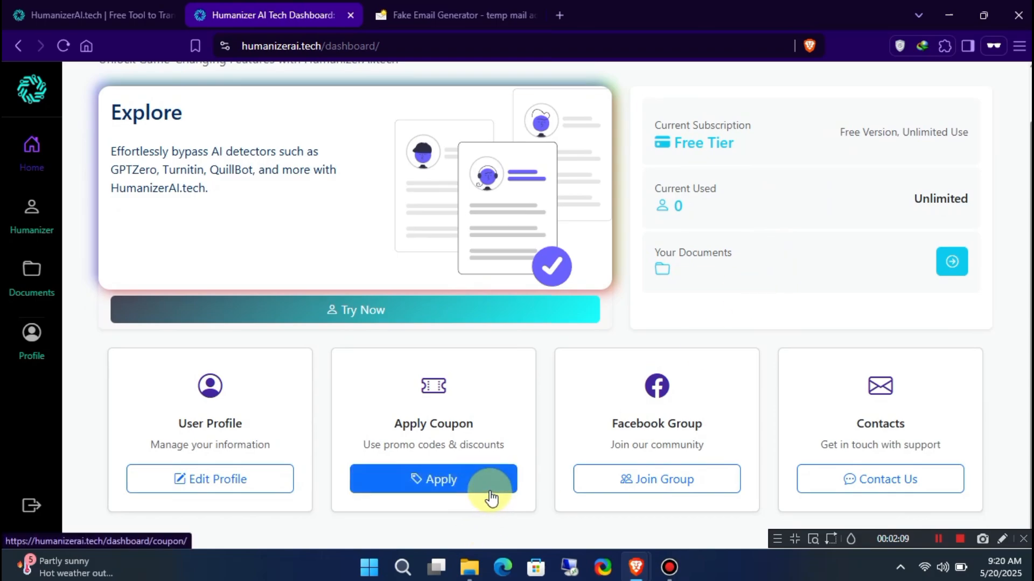
click(433, 479)
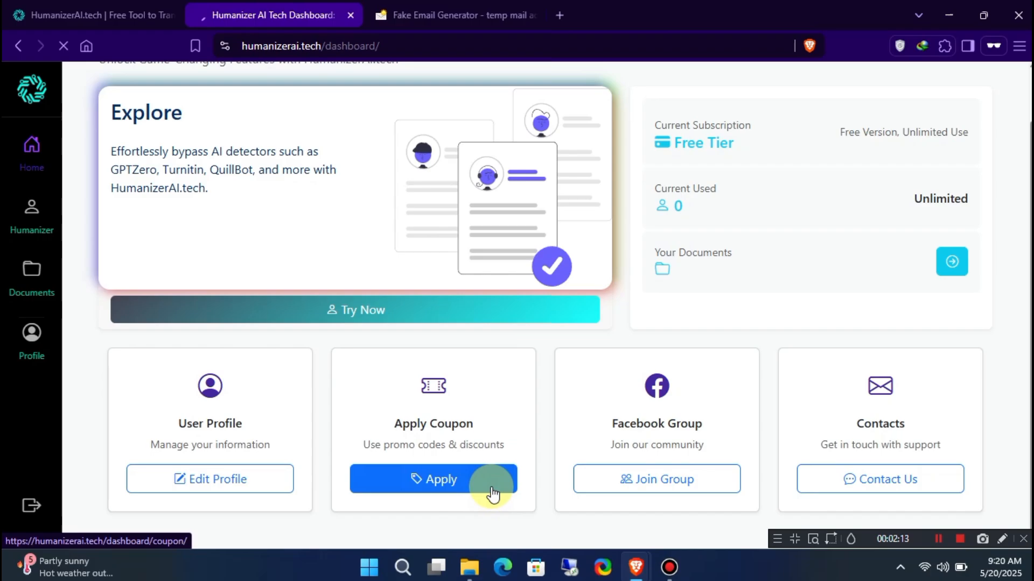
- Enter coupon code FREE2025, then switch to the pricing tab advertising that code
click(433, 479)
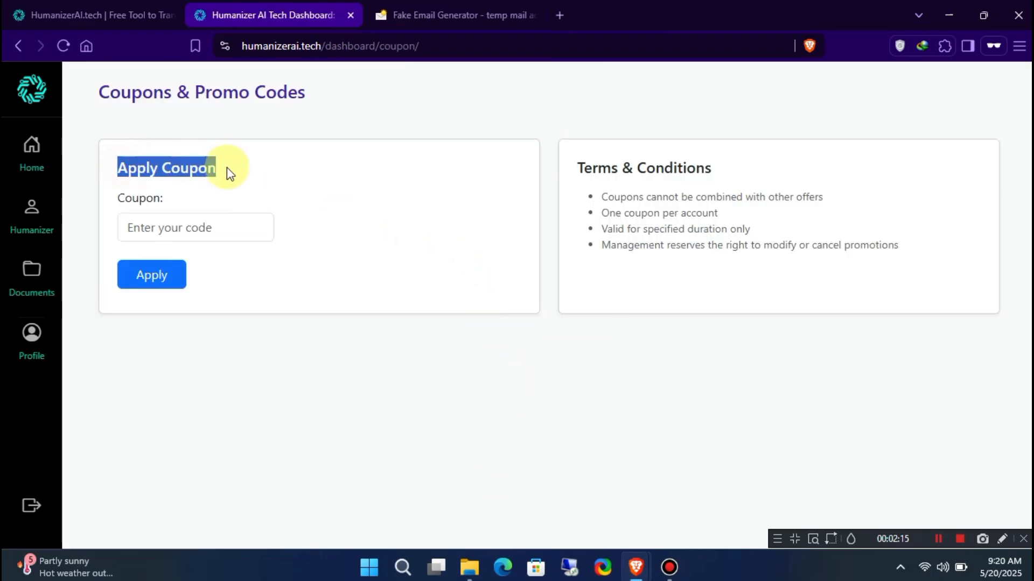
click(150, 275)
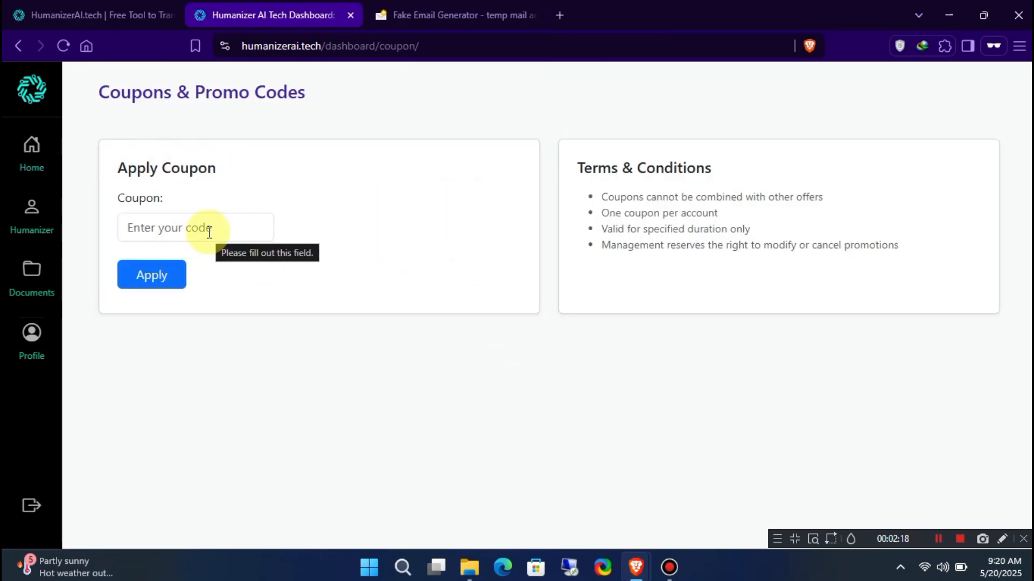
text(FRE)
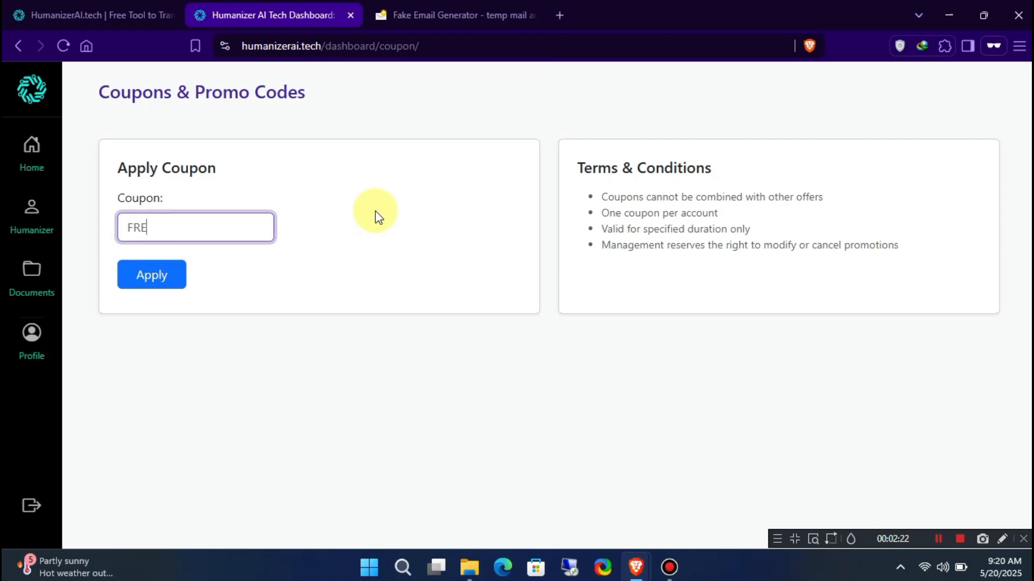
text(E2025)
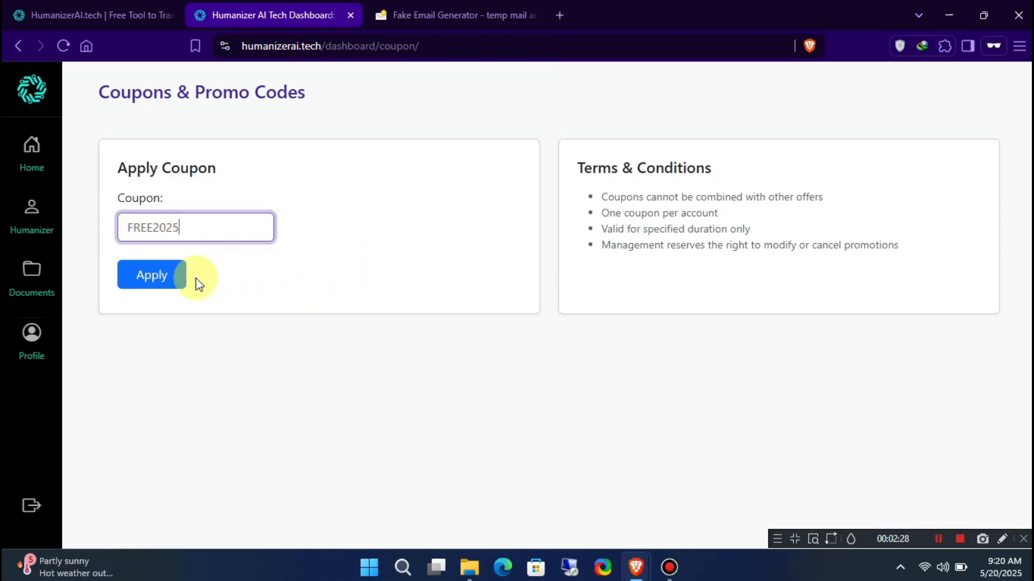
mouse_move(151, 275)
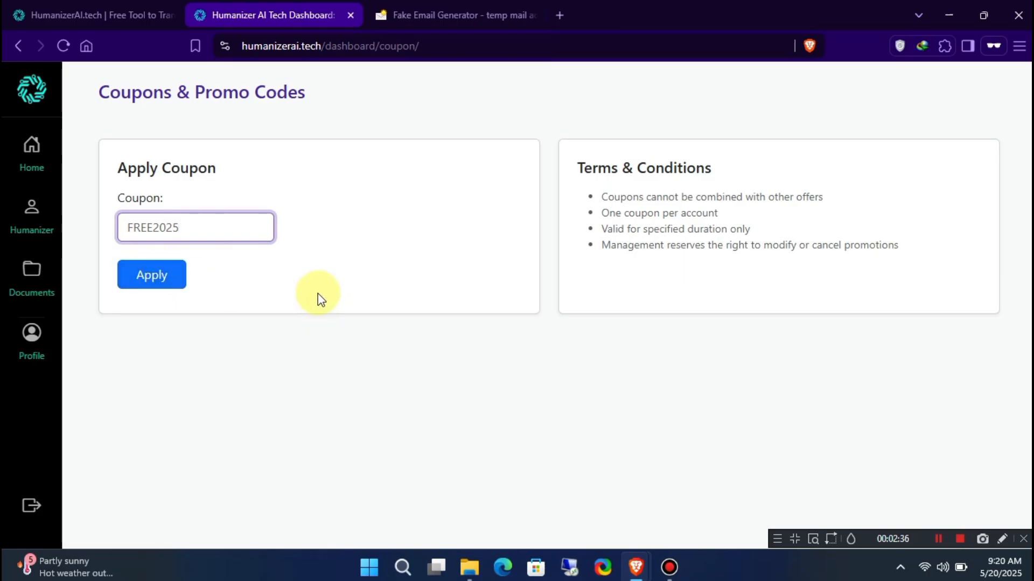
click(92, 15)
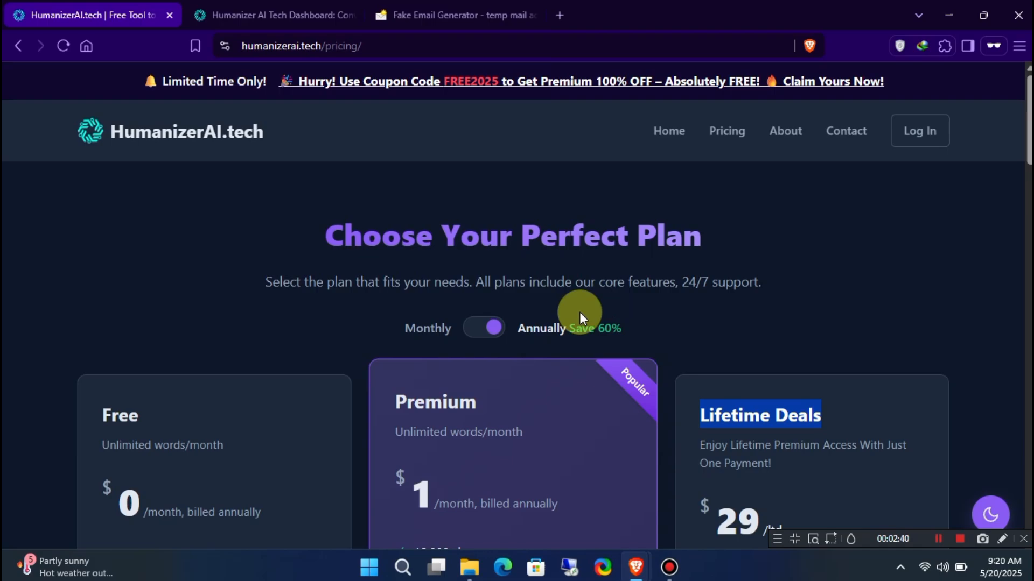
mouse_move(165, 85)
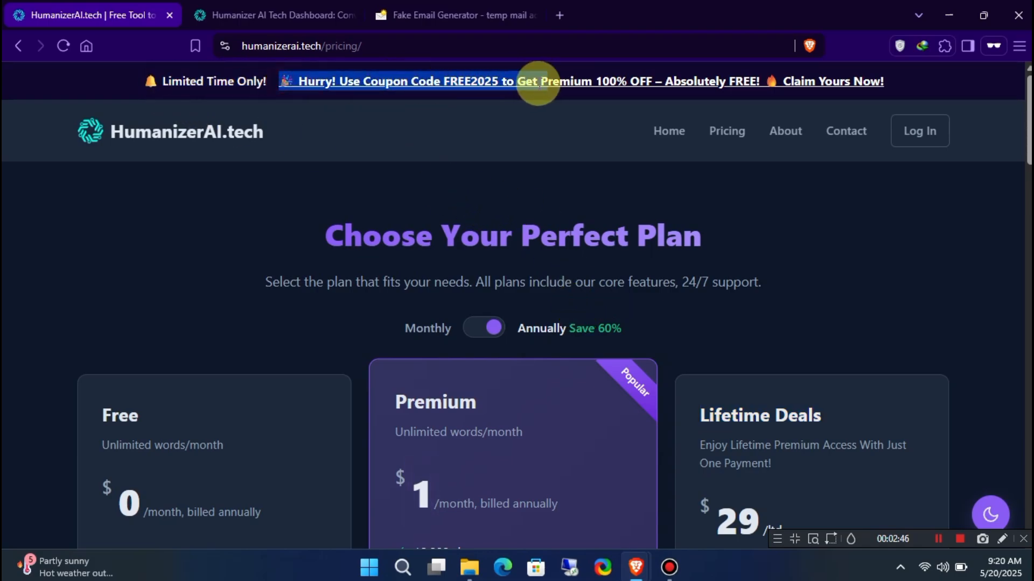
mouse_move(869, 218)
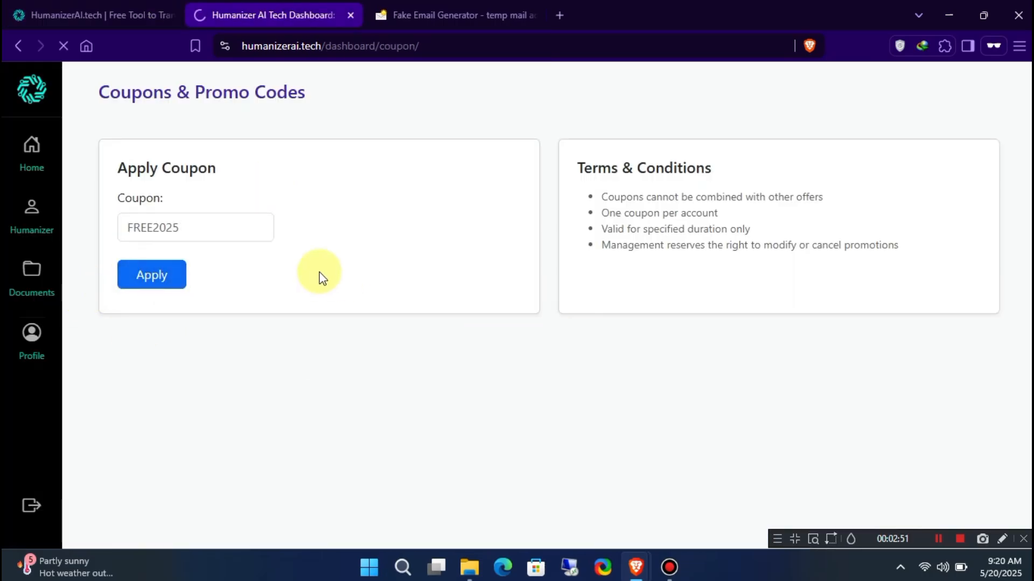
- Apply coupon FREE2025 and view the account profile with the Beta deals lifetime plan
click(151, 274)
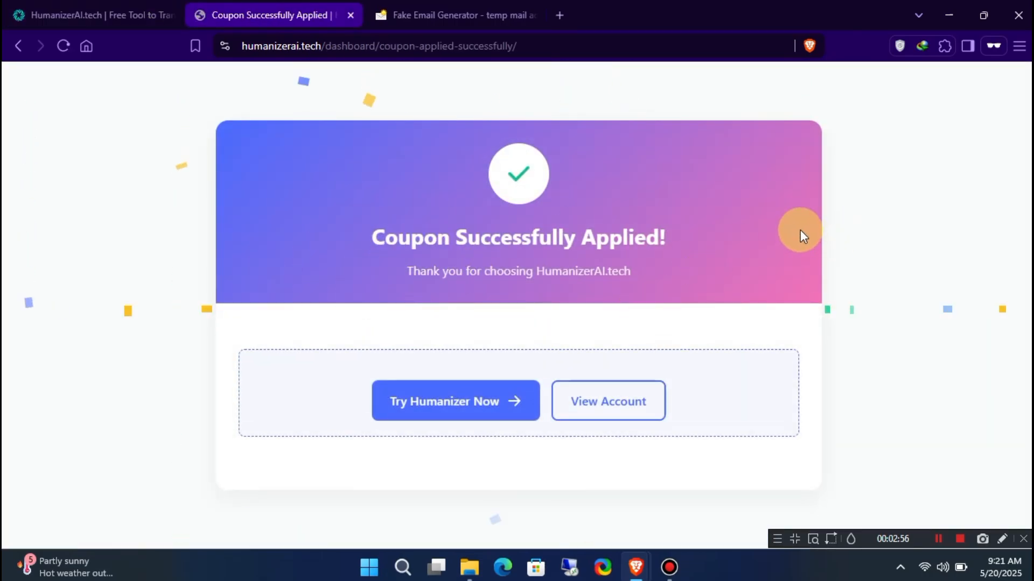
mouse_move(738, 273)
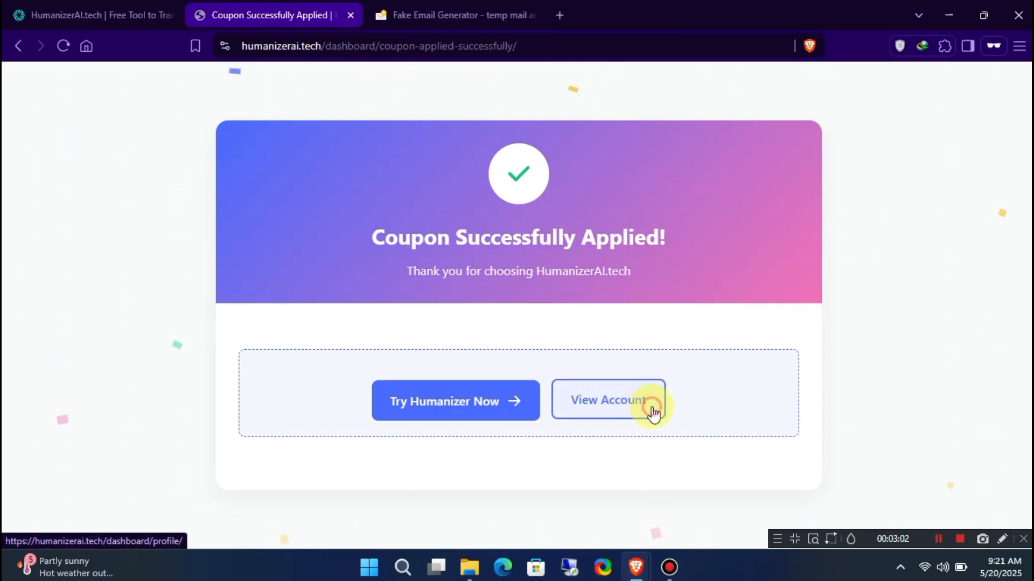
click(606, 400)
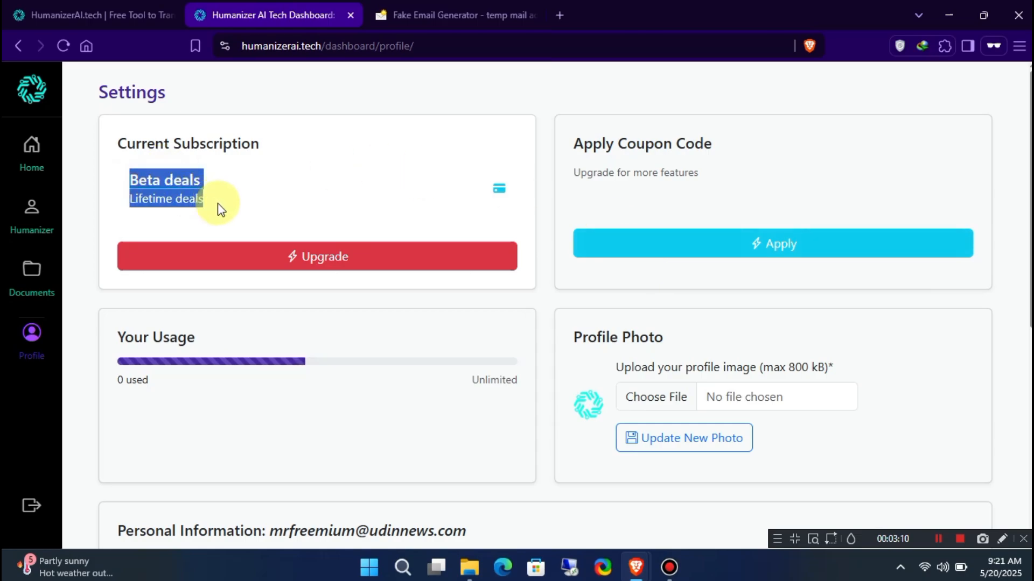
mouse_move(305, 178)
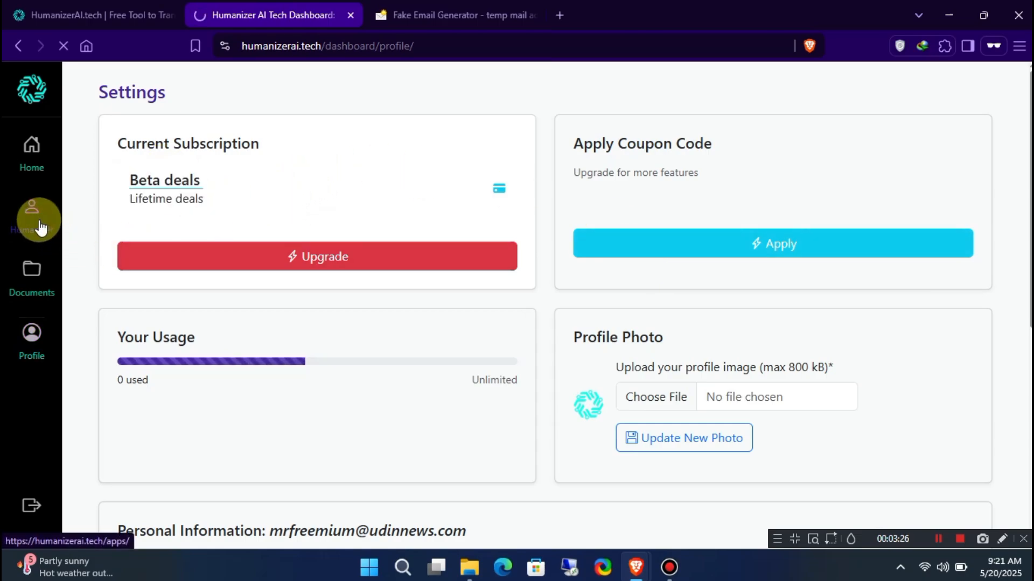
- Open the Humanizer, select Enhanced, and focus the empty input text area
click(31, 205)
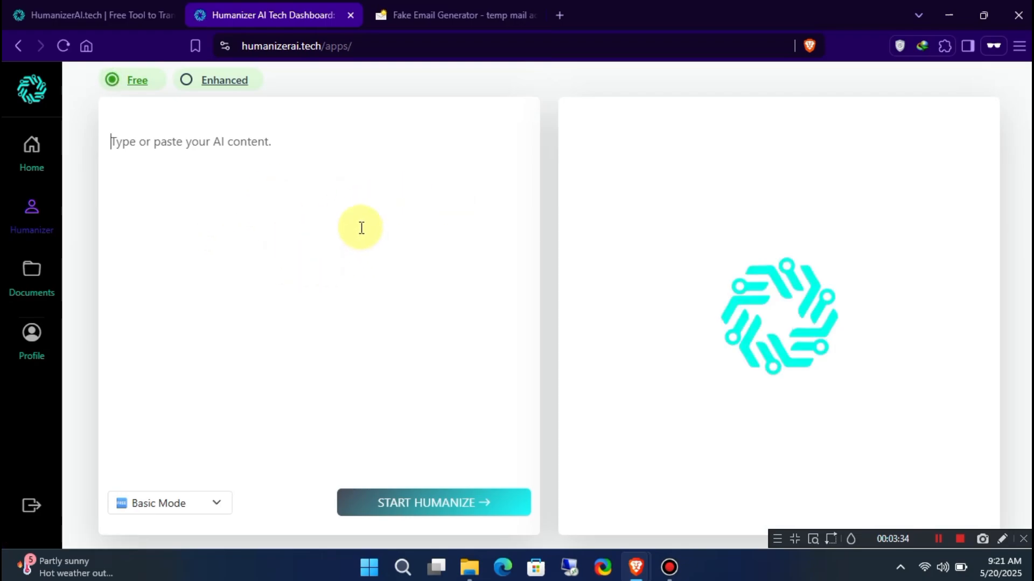
click(432, 503)
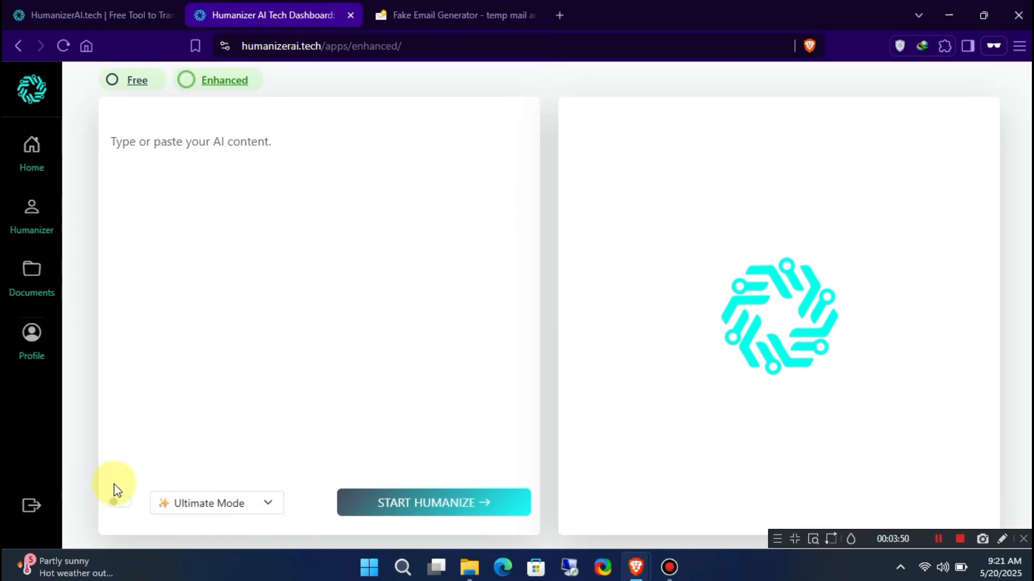
click(433, 503)
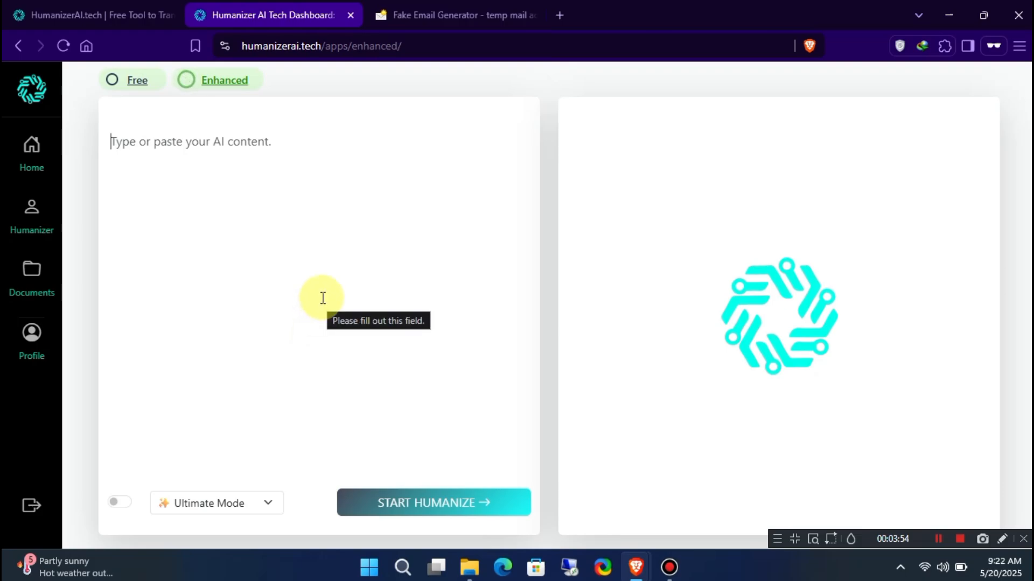